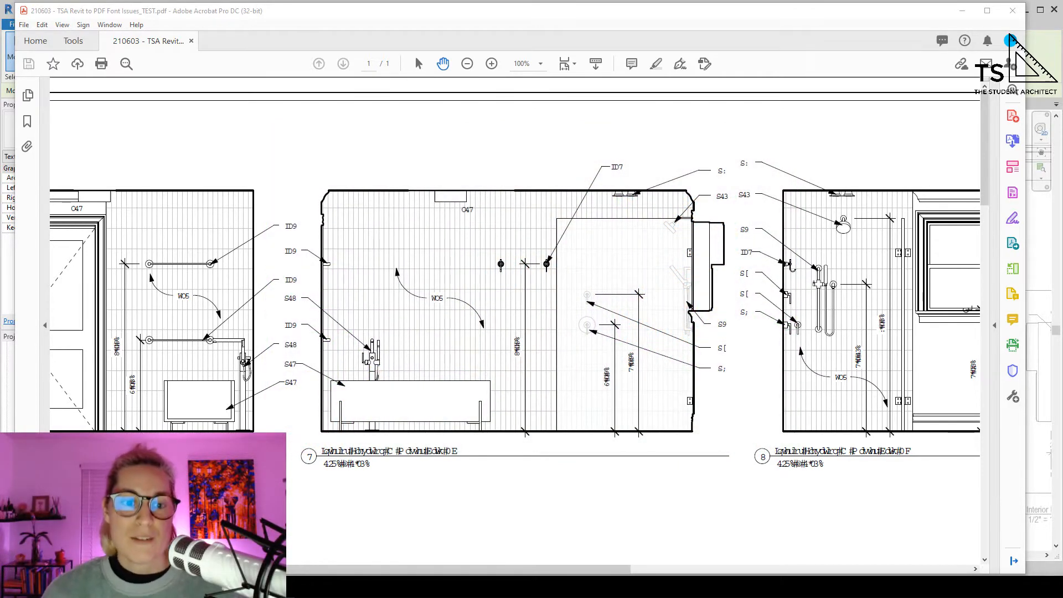
# - Inspect a callout note on sheet A604 confirming its 3/32" Arial Nova Cond Light type, then deselect
pyautogui.click(390, 525)
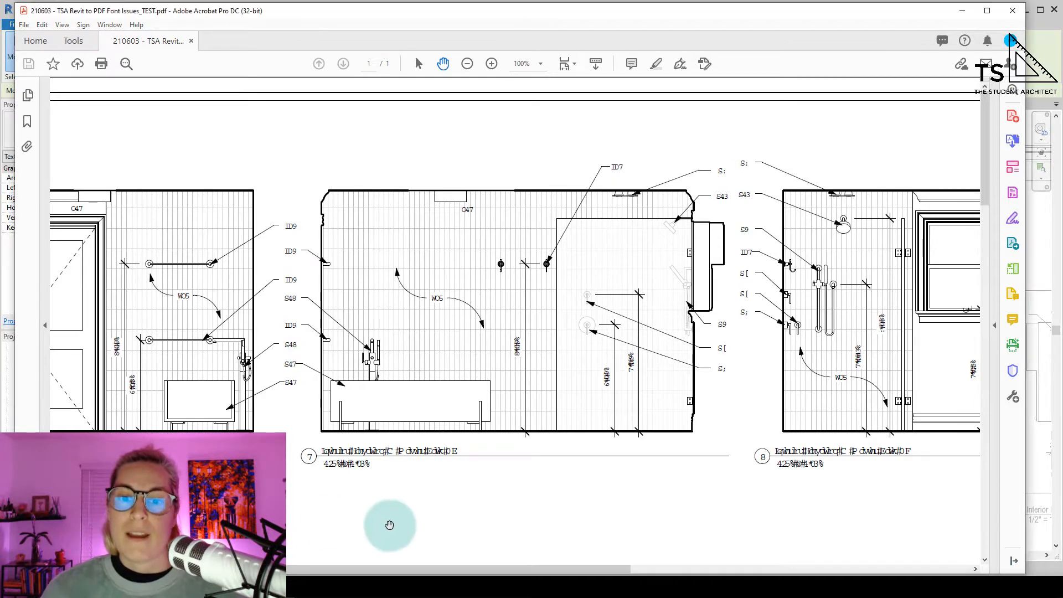
pyautogui.moveTo(457, 361)
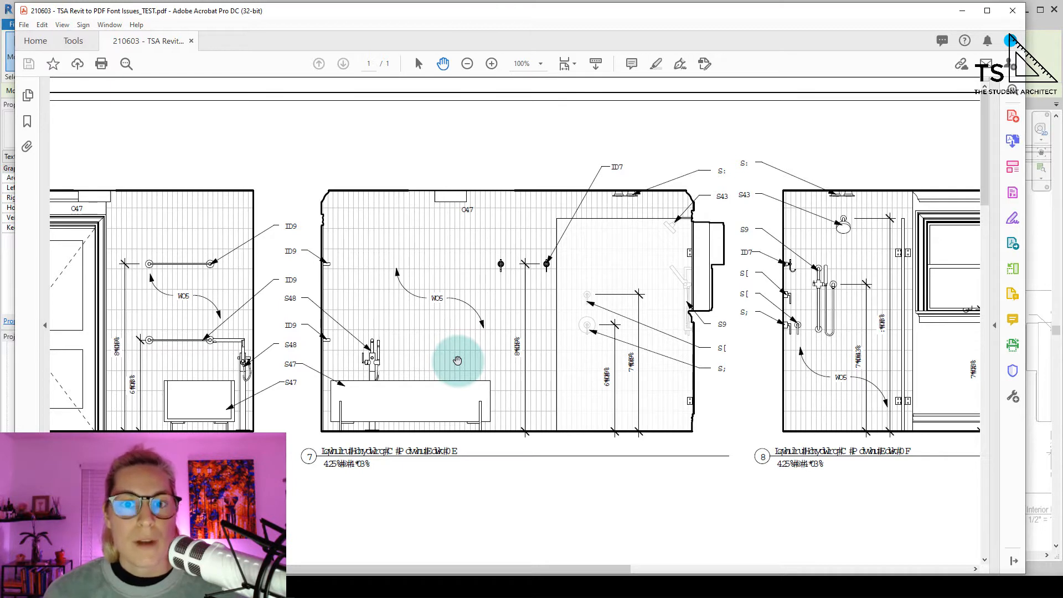
pyautogui.moveTo(442, 335)
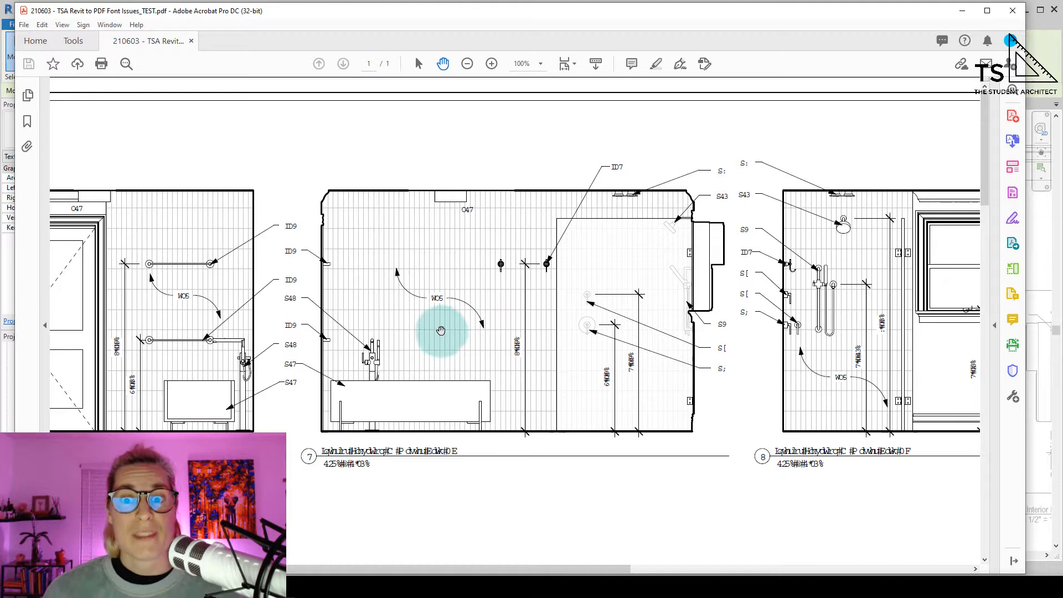
pyautogui.moveTo(495, 267)
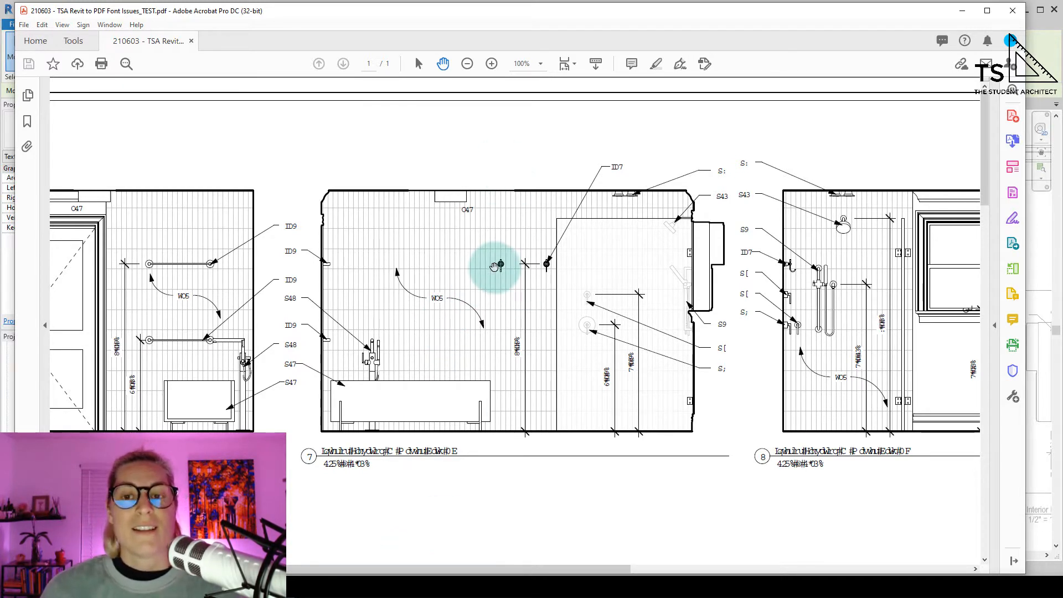
pyautogui.moveTo(455, 273)
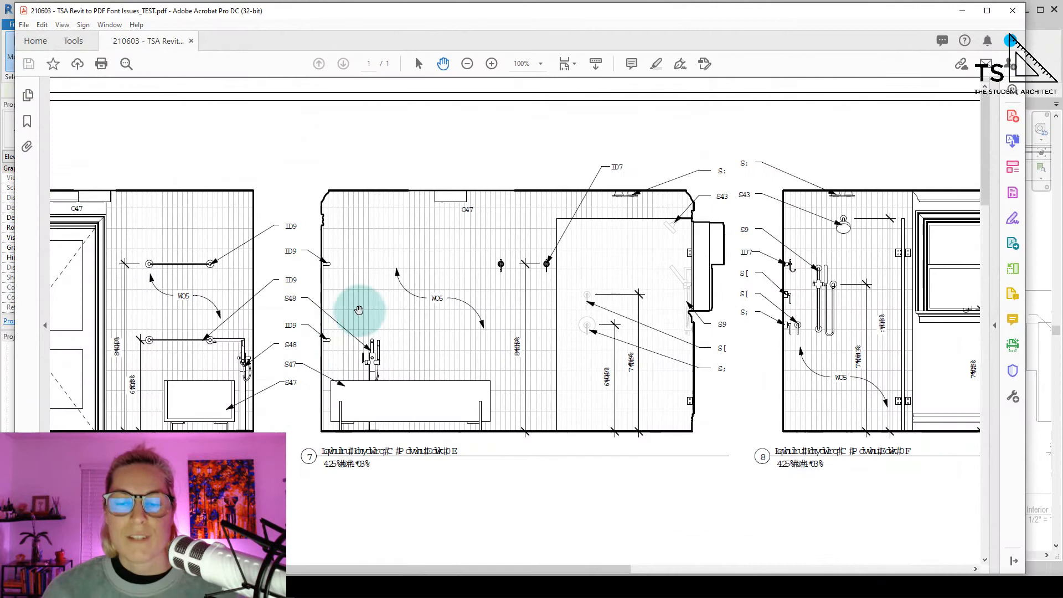
pyautogui.moveTo(389, 235)
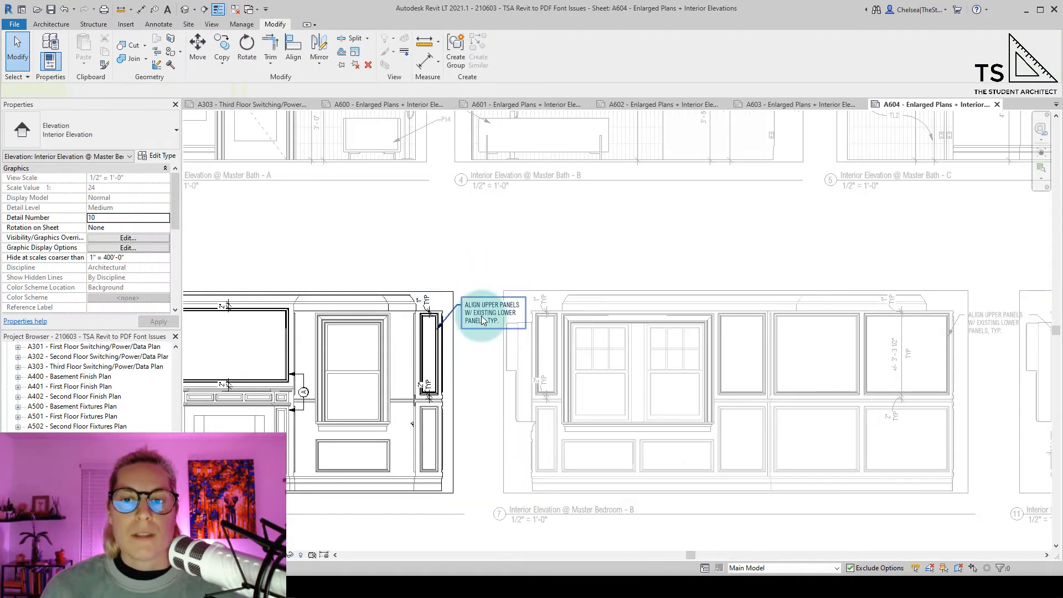
pyautogui.click(489, 313)
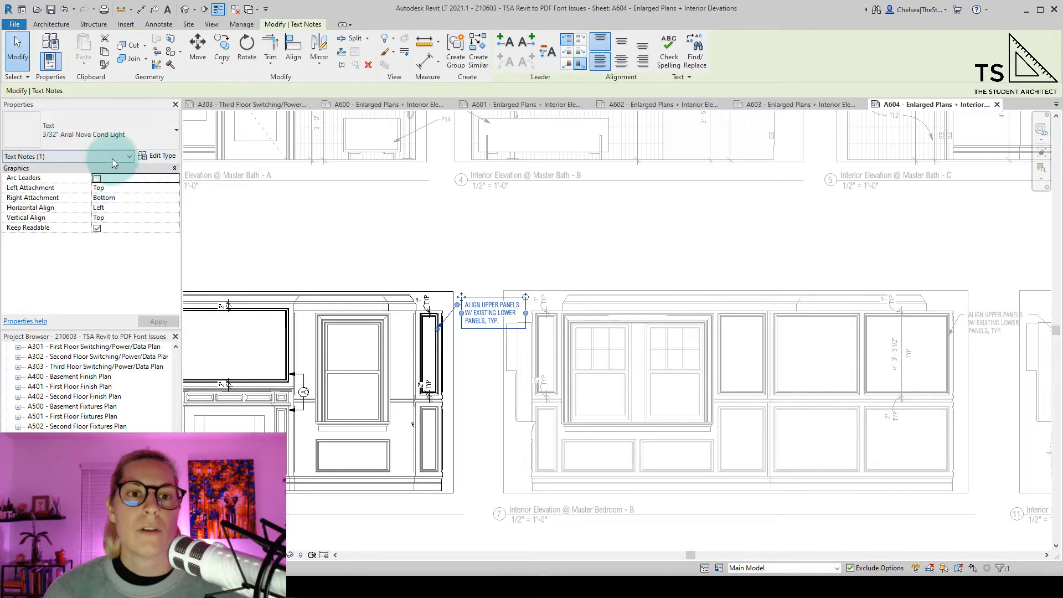
pyautogui.click(352, 217)
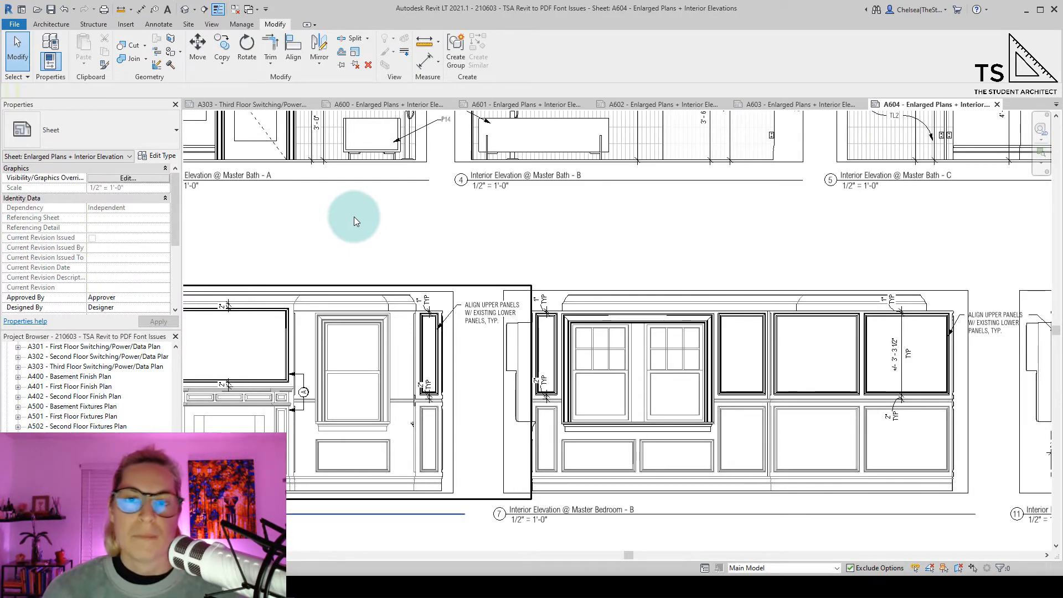
pyautogui.moveTo(364, 234)
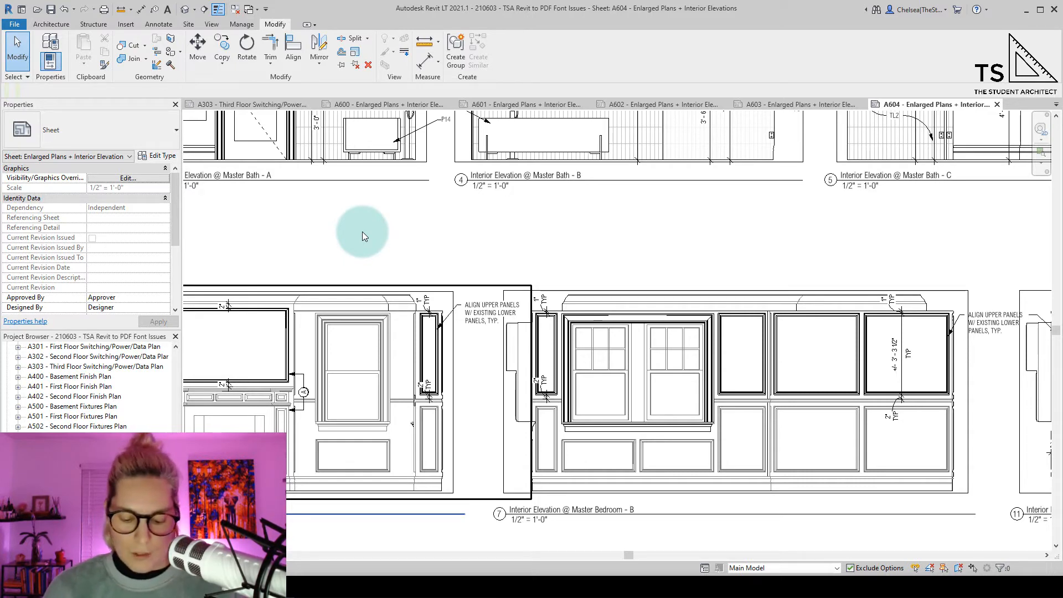
# - Print sheet A604 to PDF saved as '210603 - TSA Revit to PDF Font Issues_TEST2'
pyautogui.press('ctrl+p')
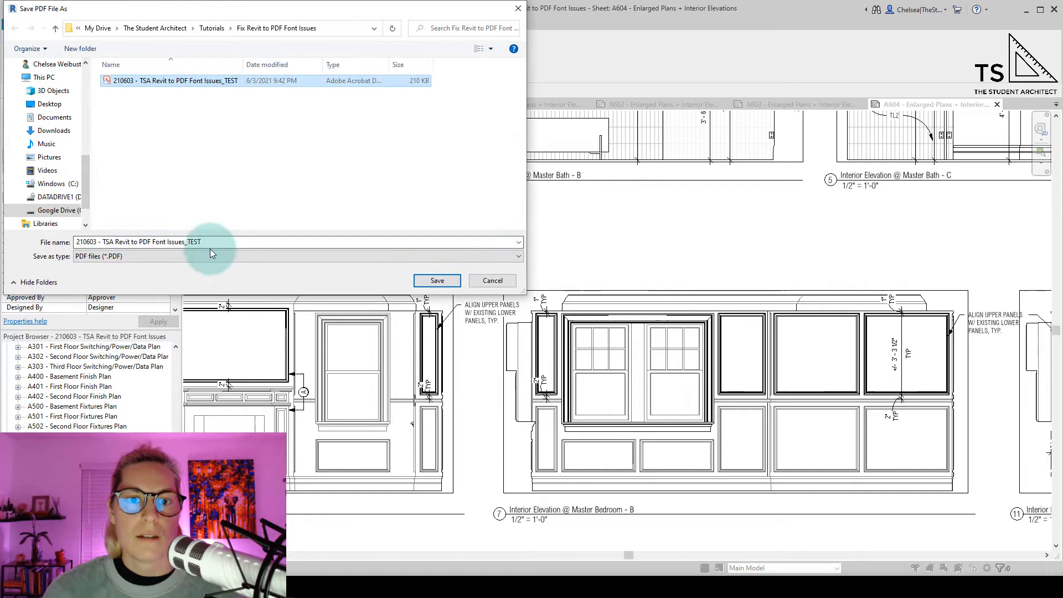
pyautogui.write('2')
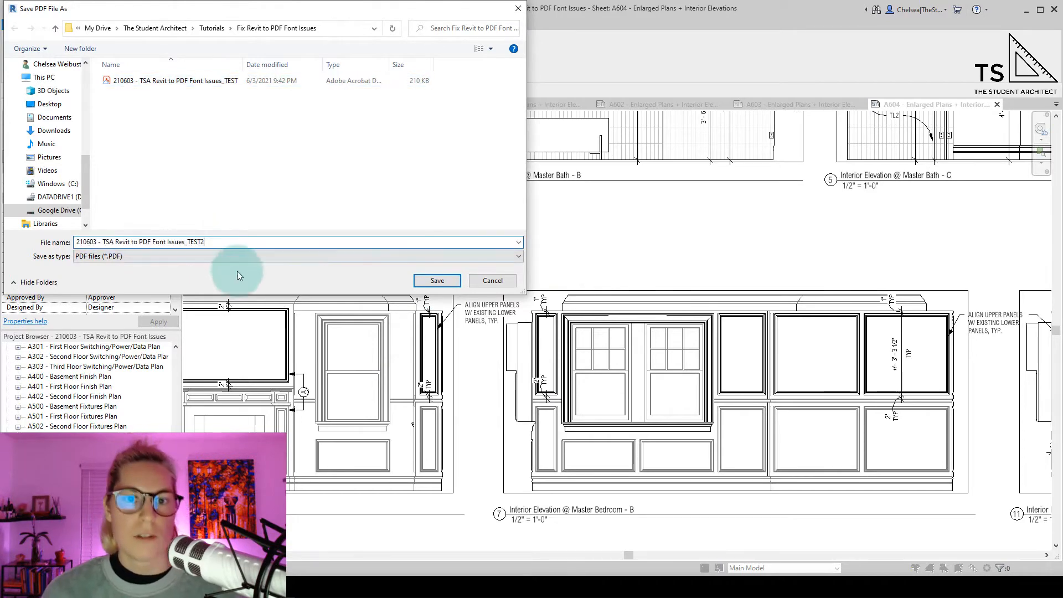
pyautogui.click(436, 280)
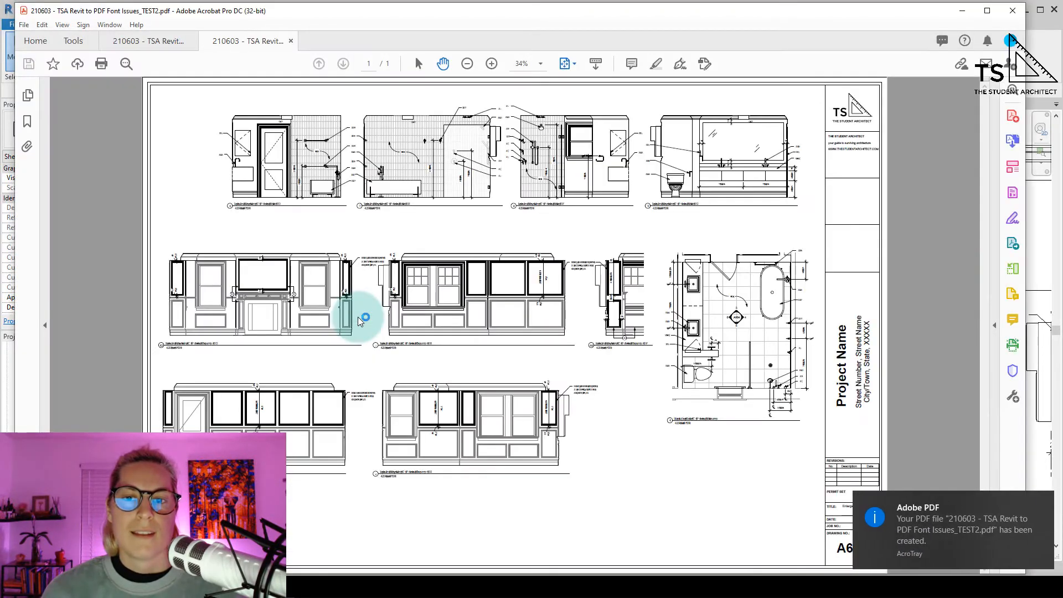
# - Magnify the TEST2 PDF in Acrobat to see the view titles are still garbled symbols
pyautogui.click(491, 64)
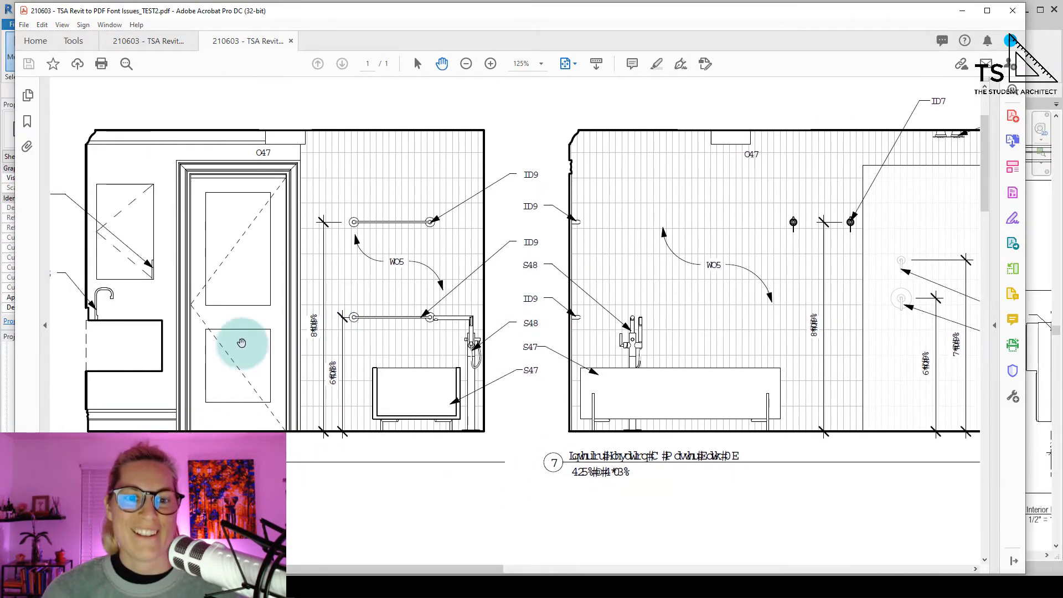
pyautogui.click(490, 65)
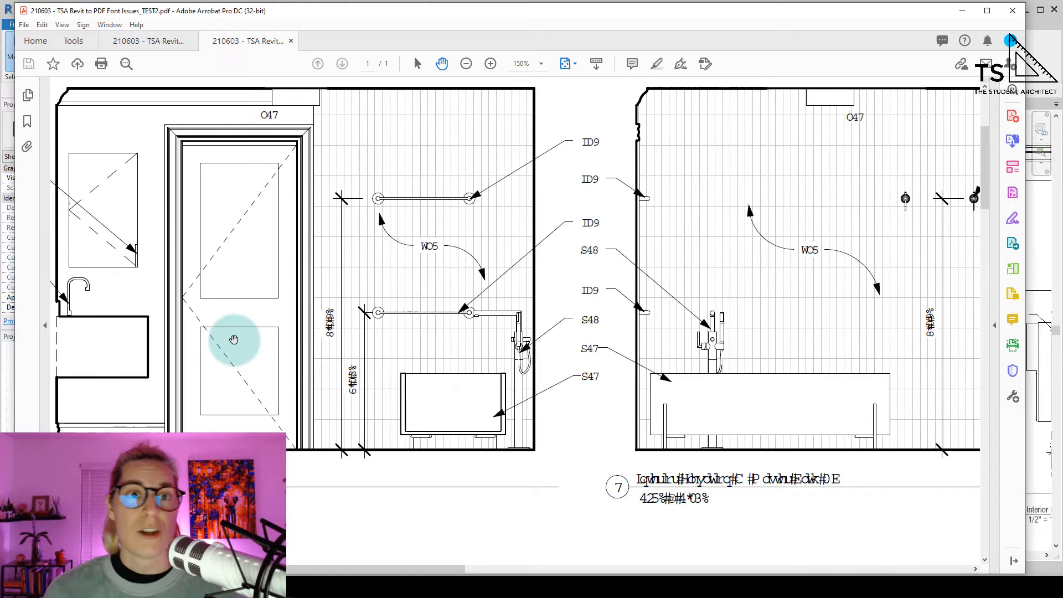
pyautogui.moveTo(820, 214)
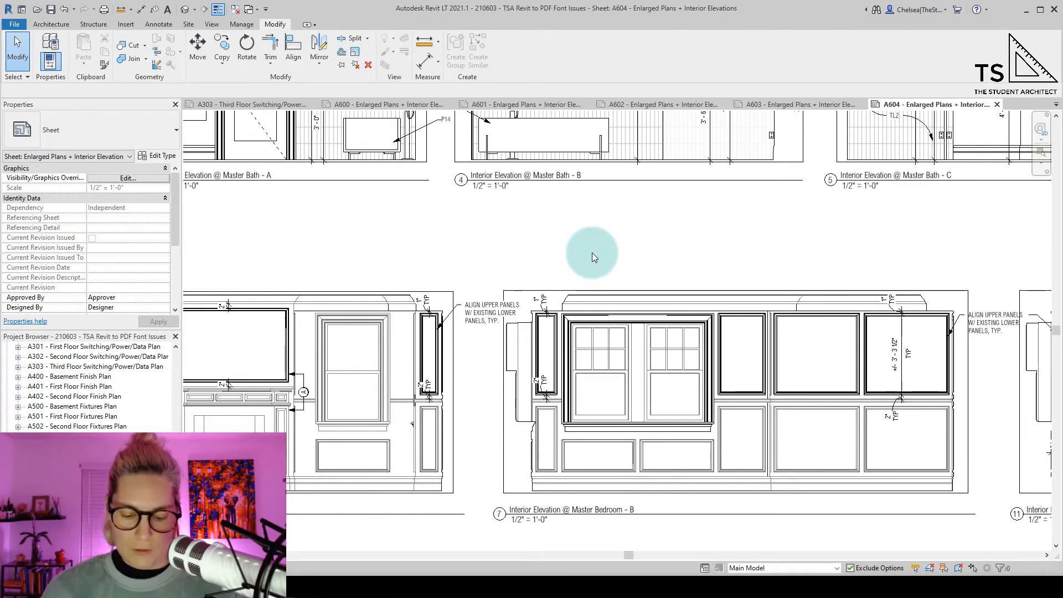
# - Print A604 to PDF with 'Rely on system fonts only' unchecked, saving it with an _Corrected suffix
pyautogui.press('ctrl+p')
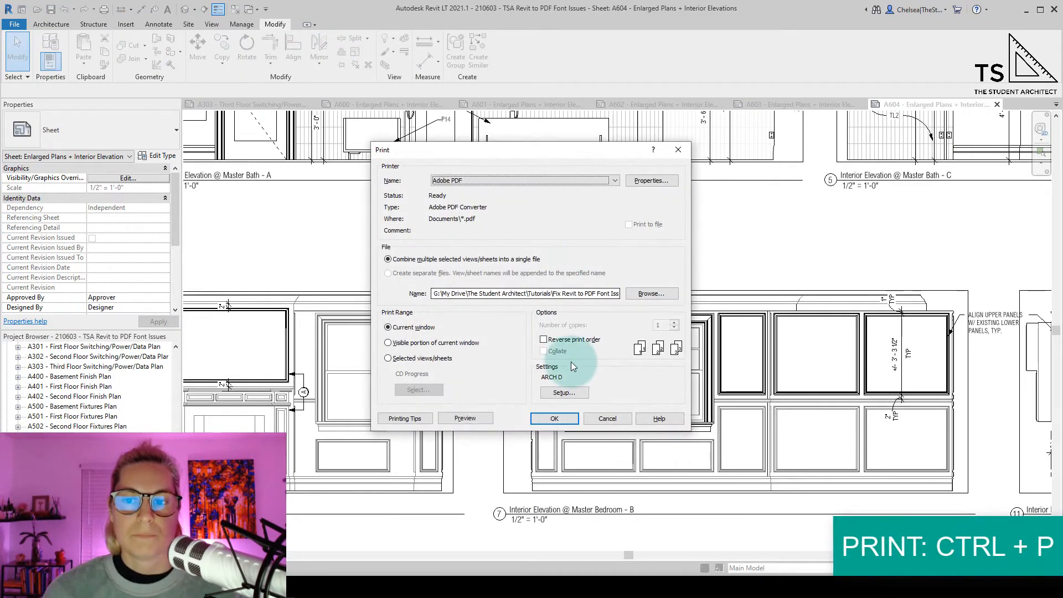
pyautogui.moveTo(670, 197)
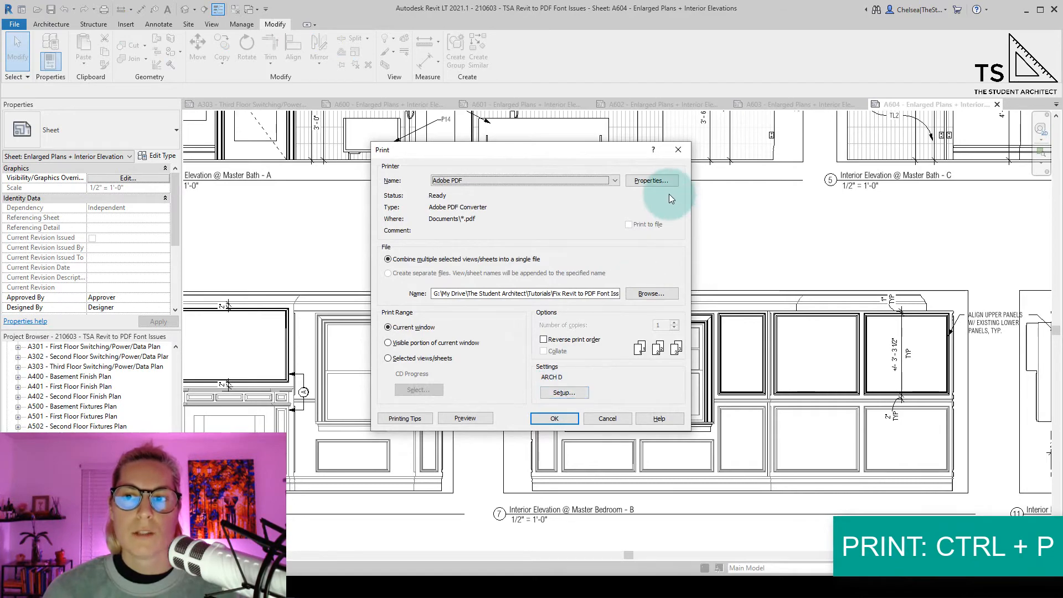
pyautogui.click(650, 180)
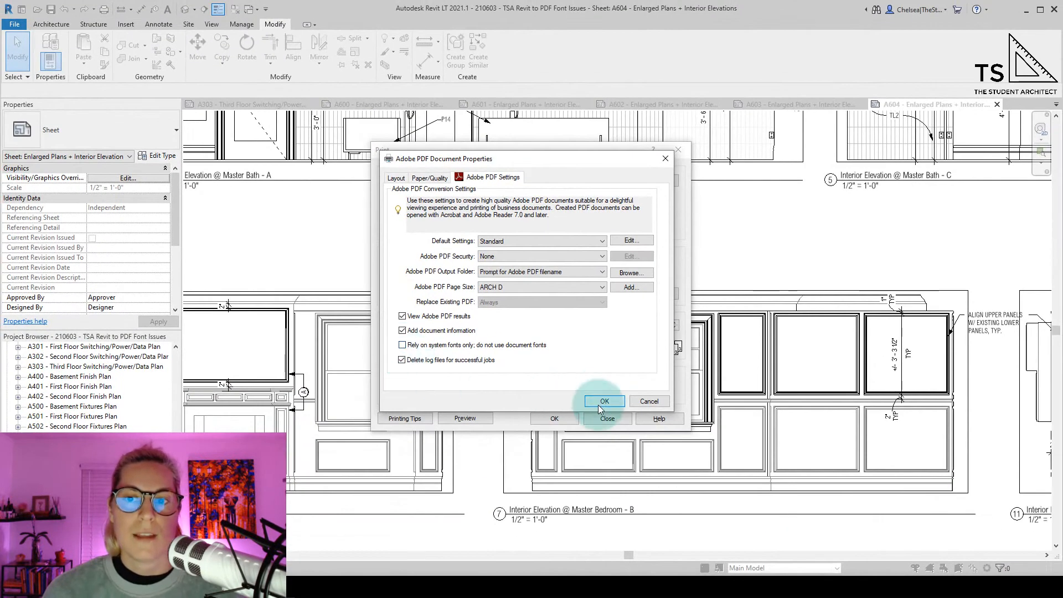
pyautogui.click(602, 400)
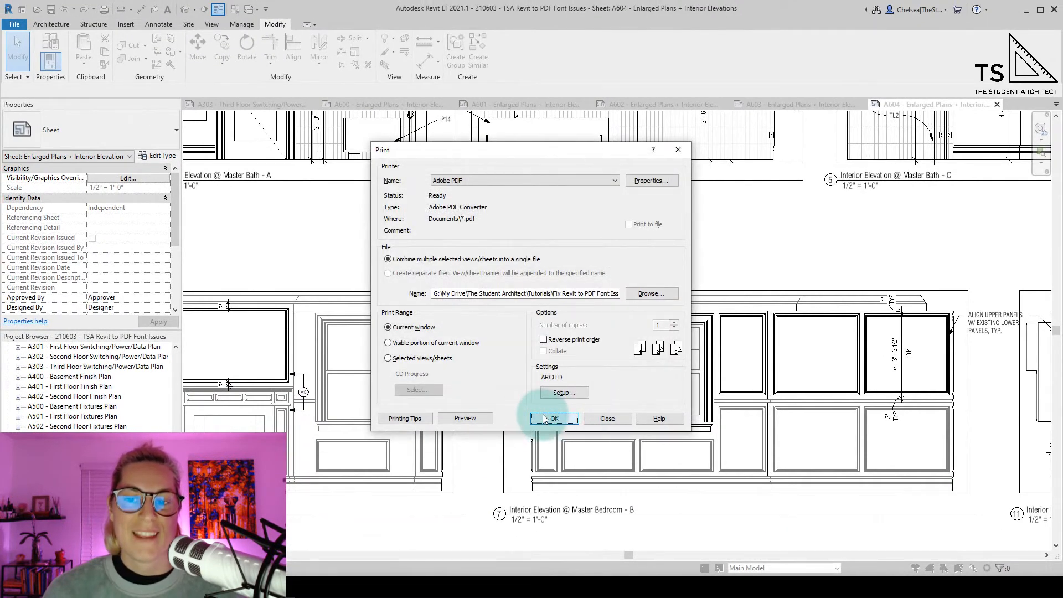
pyautogui.click(552, 418)
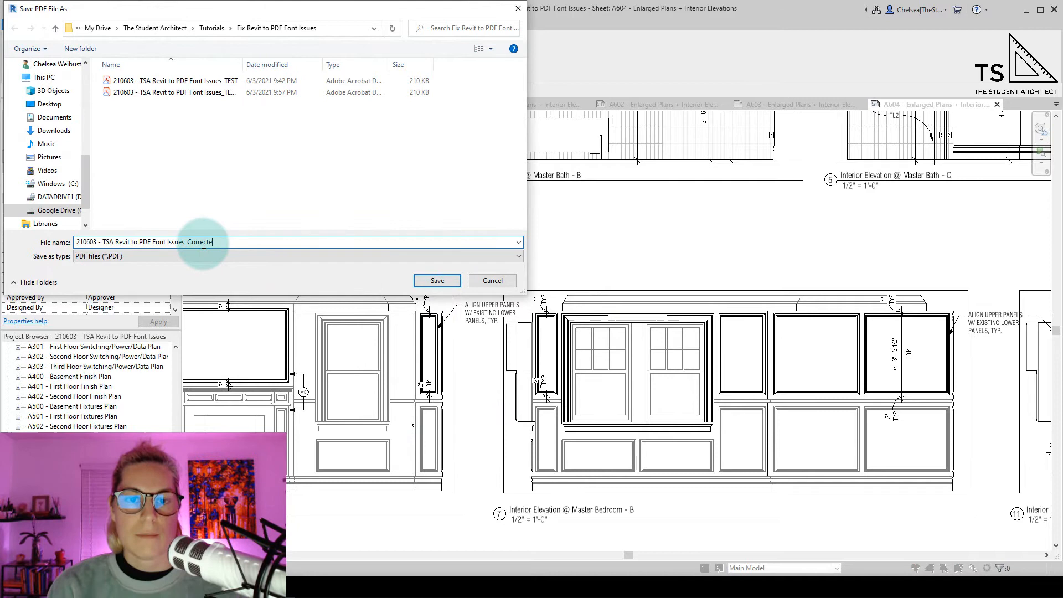
pyautogui.click(436, 280)
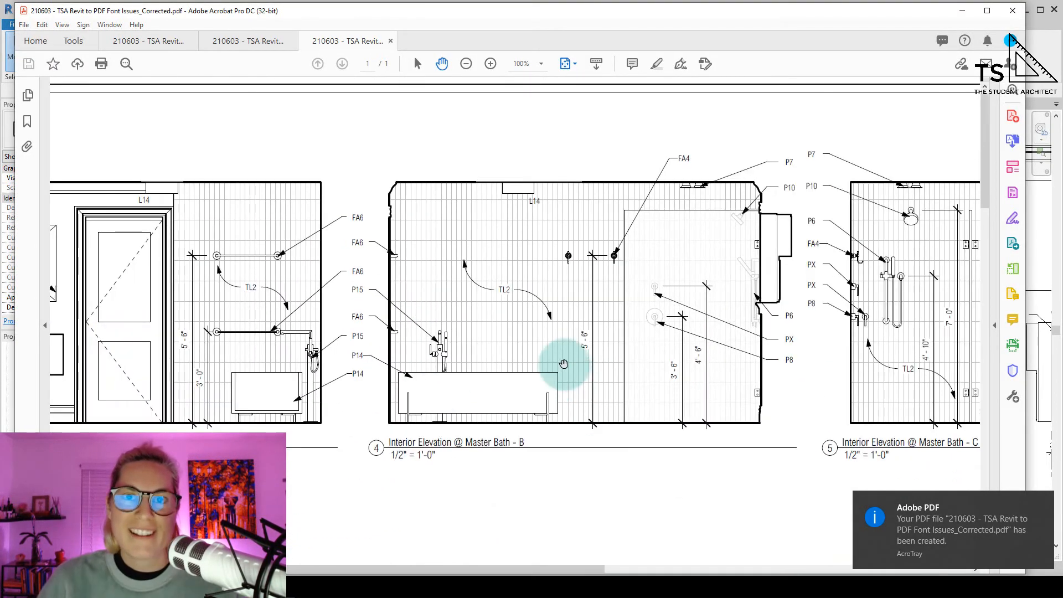
pyautogui.moveTo(538, 331)
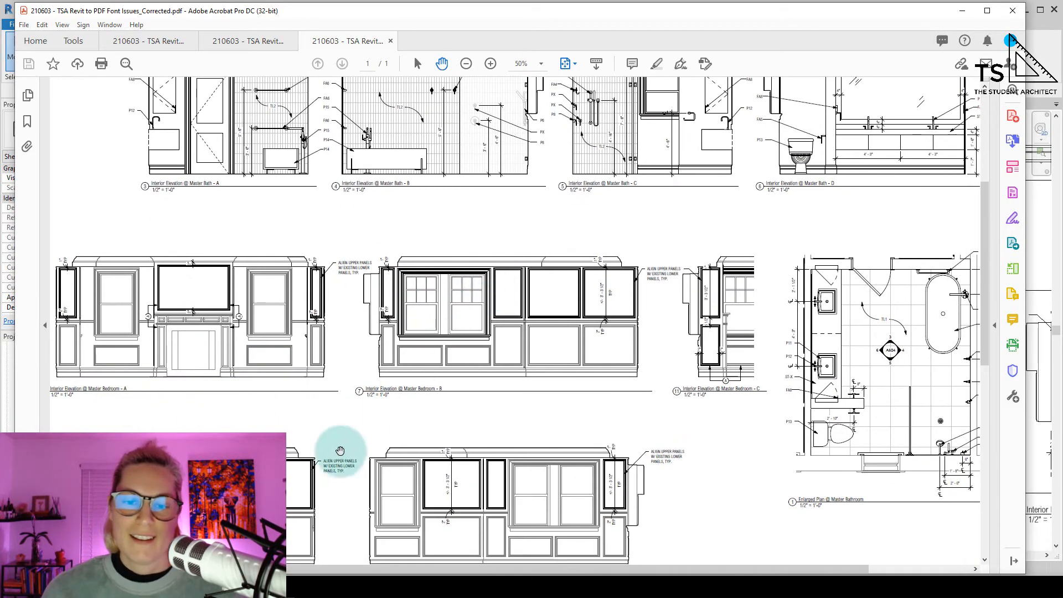
pyautogui.hscroll(3)
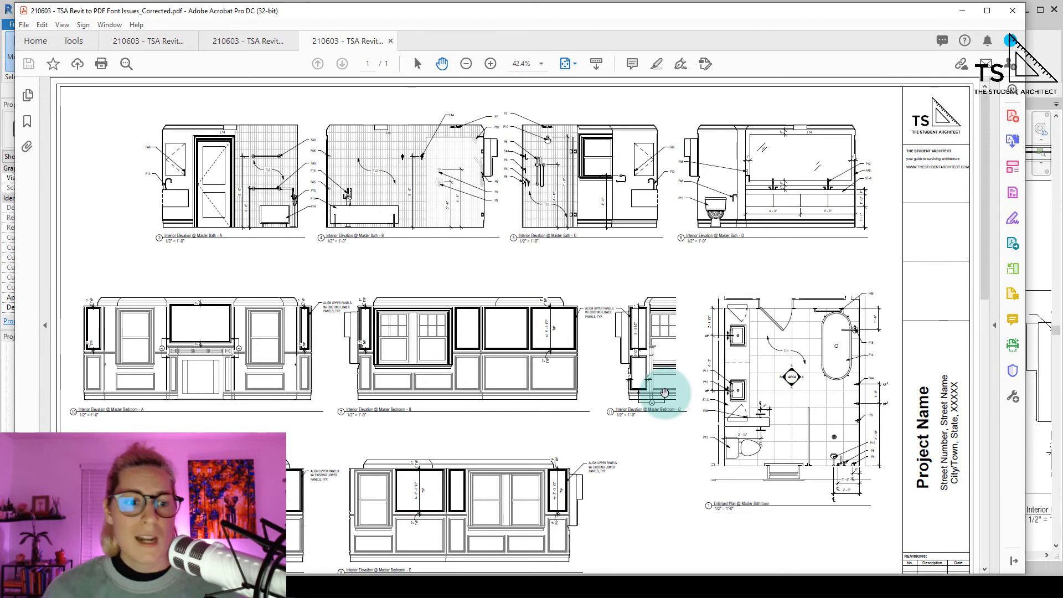
pyautogui.moveTo(518, 485)
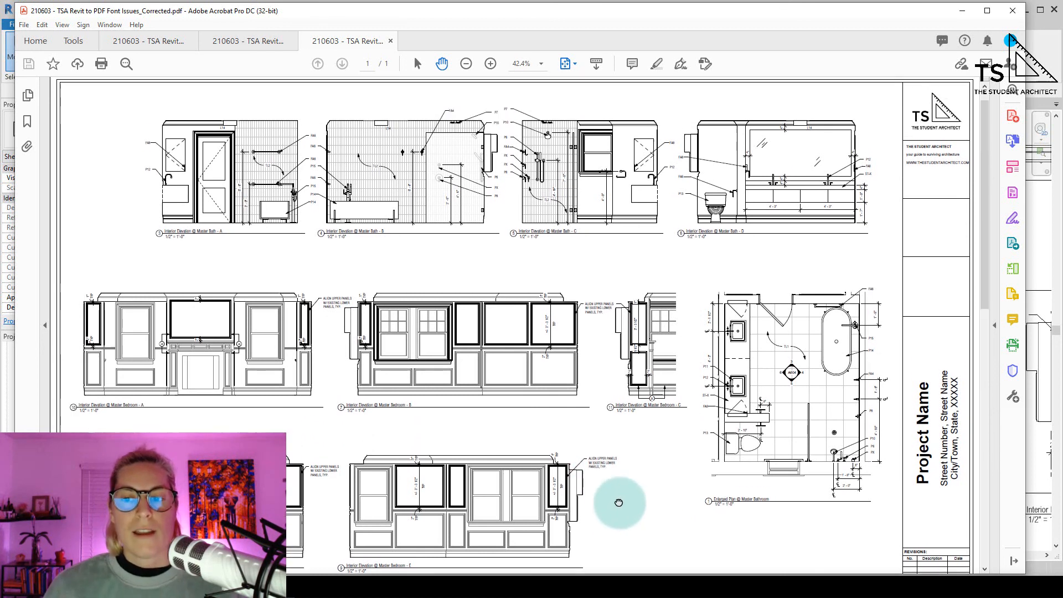
pyautogui.scroll(3)
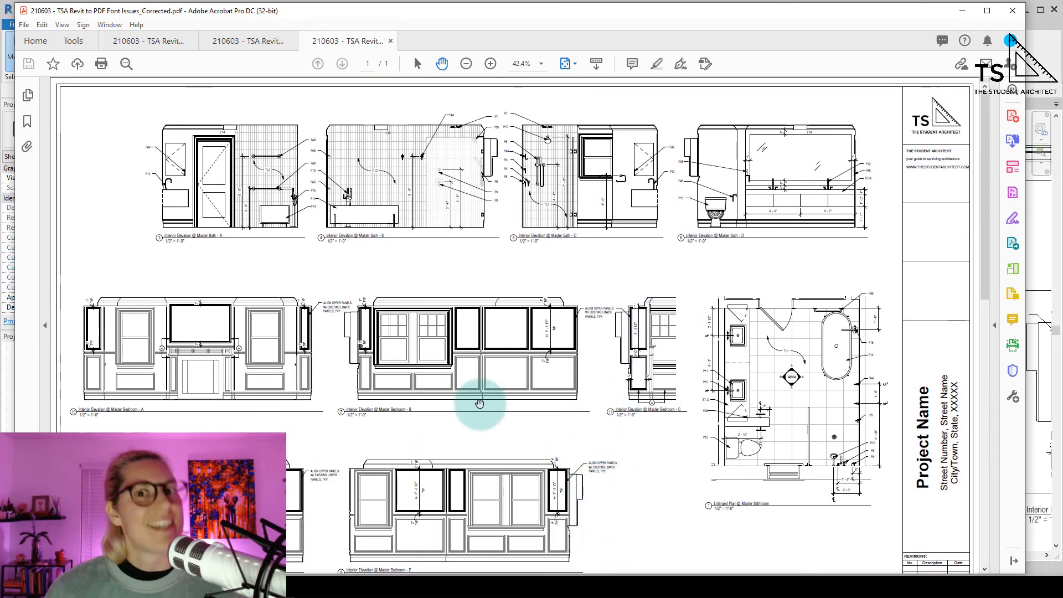